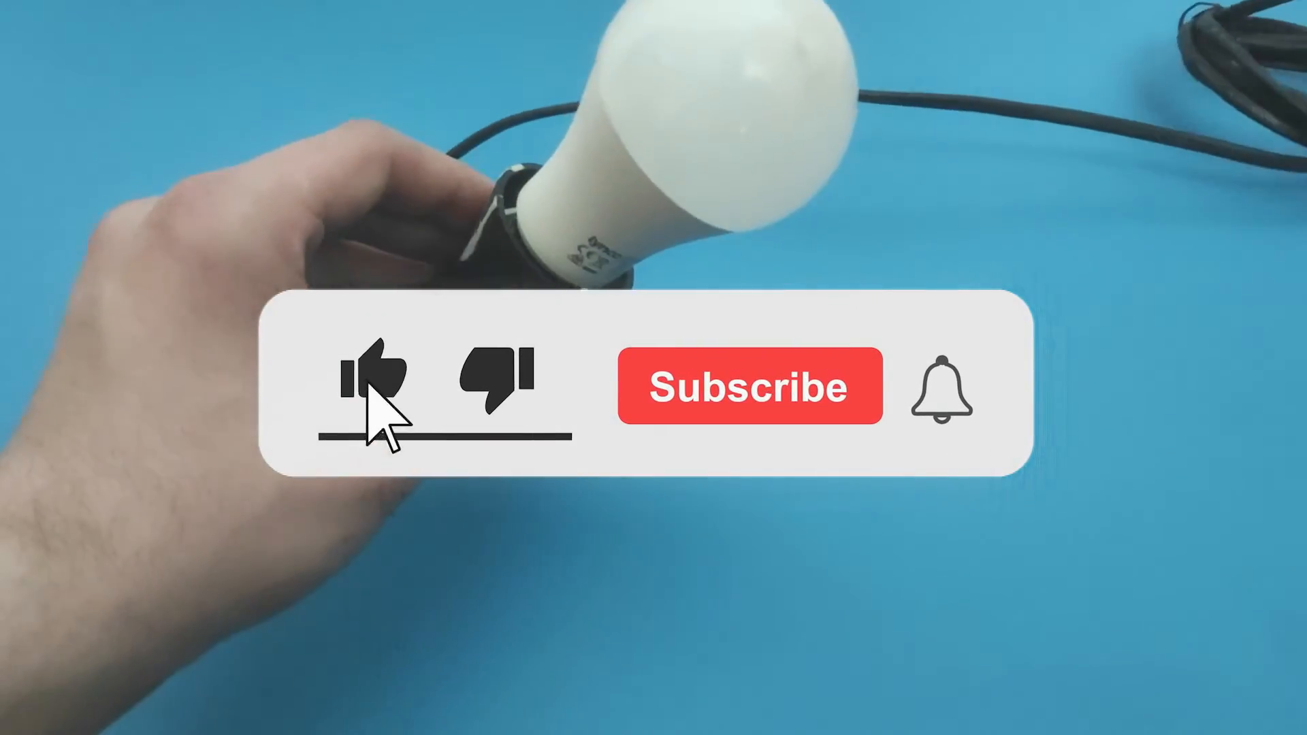
click(370, 385)
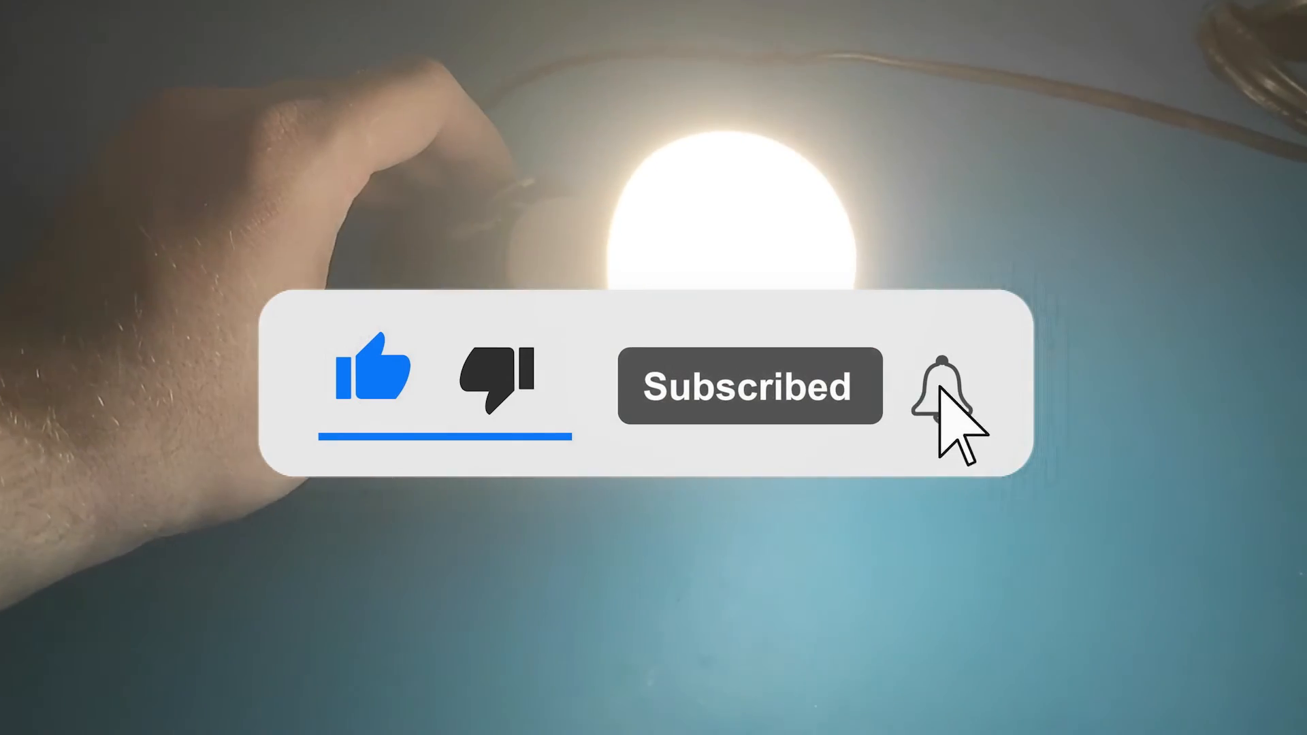